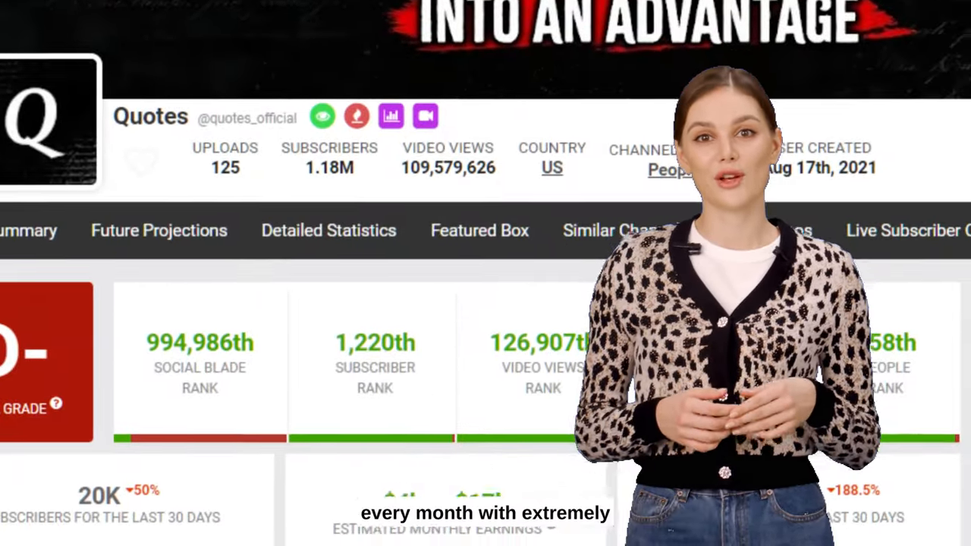
Show the Quotes channel's uploaded videos sorted by Popular and browse them
scroll(down, 3)
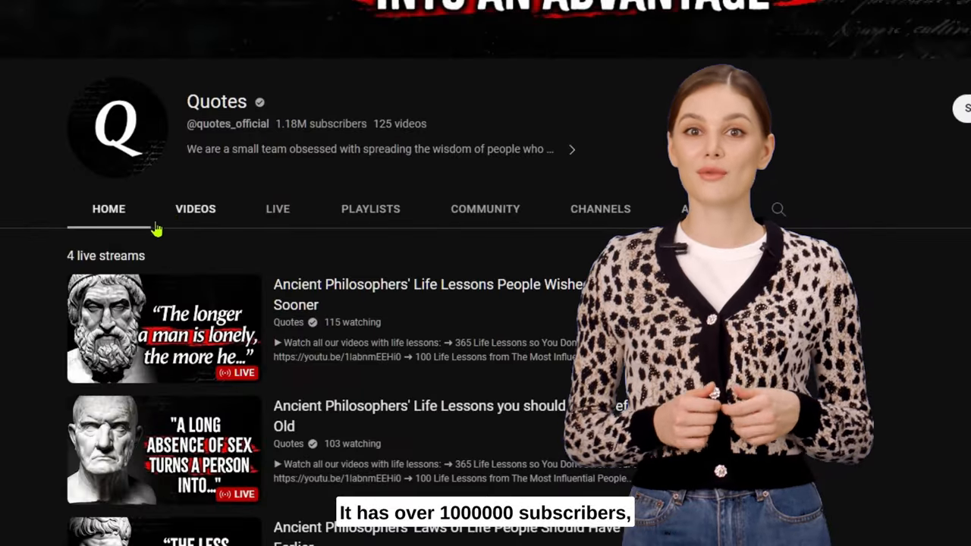
click(194, 210)
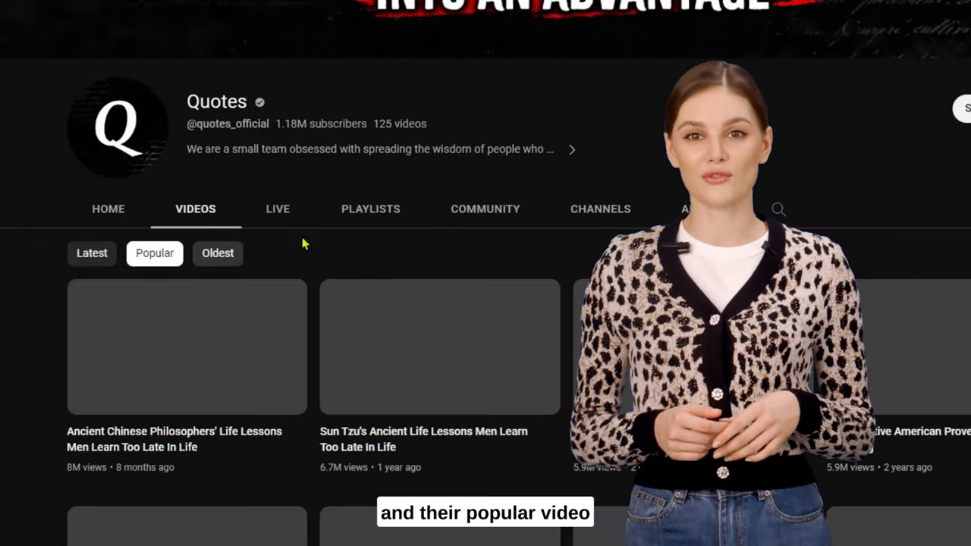
scroll(down, 3)
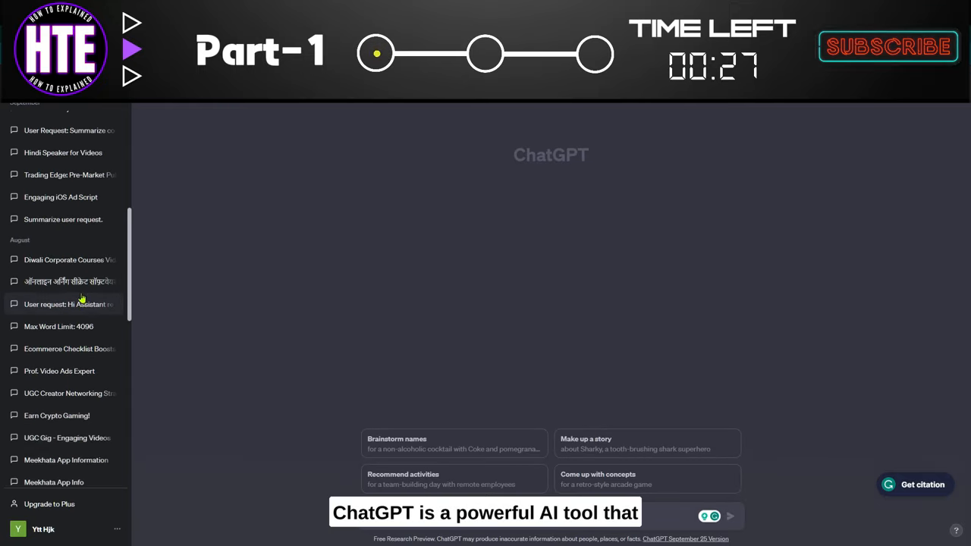
Start a fresh ChatGPT chat and place the cursor in the empty message box
click(62, 219)
text("generate ideas for meeeeeeeeeeeeee)
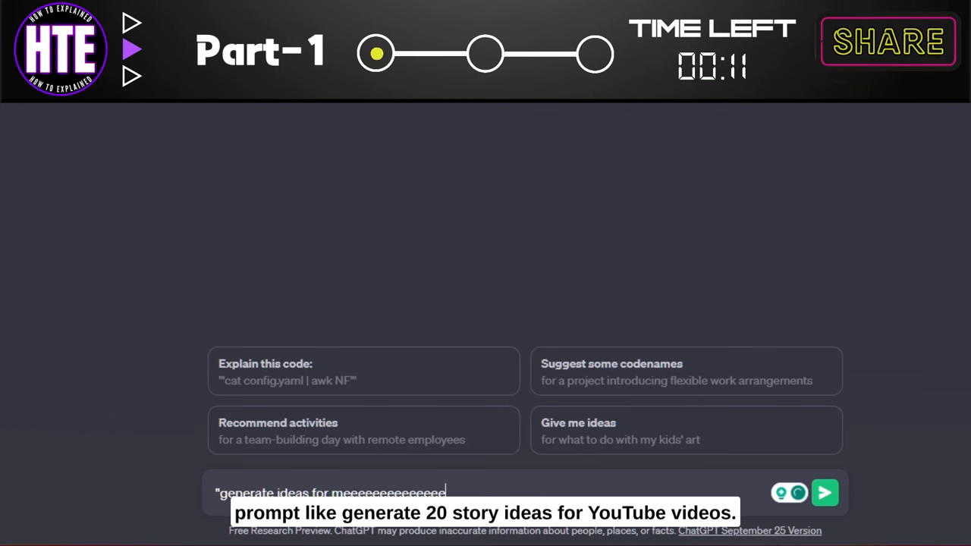
click(823, 504)
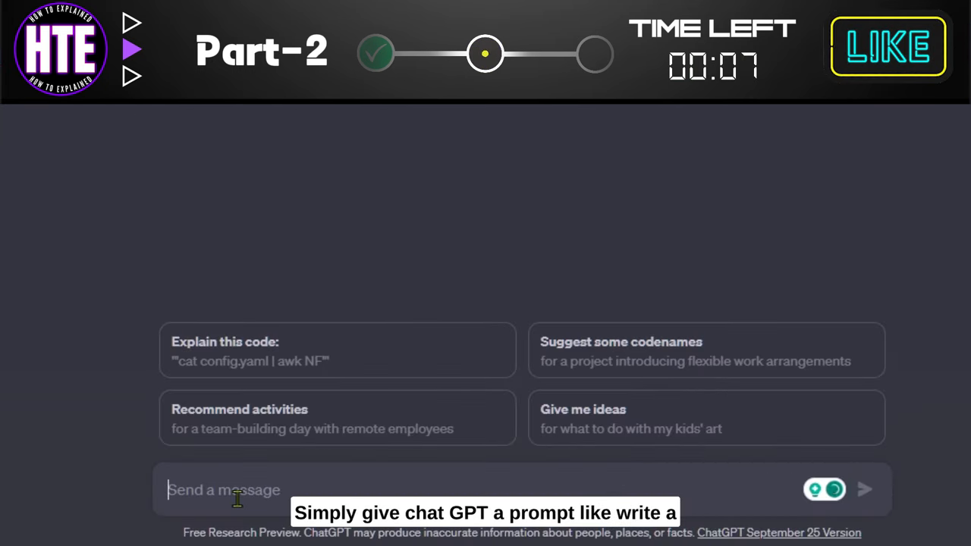
Send ChatGPT 'Write a short script' about Nalanda University facts, then reach Wideo's Text To Speech page
text(Write a short script on intresting facts on nalanda unvie)
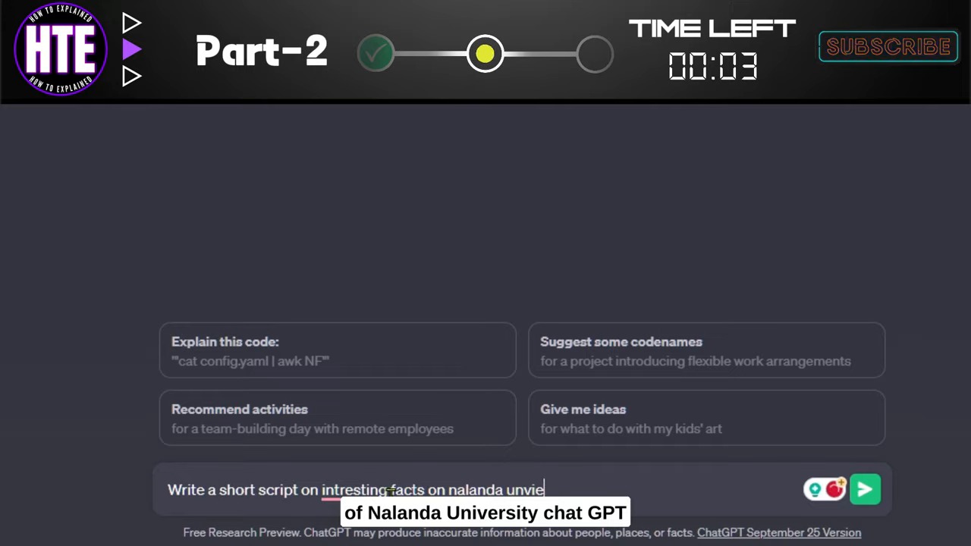
click(865, 499)
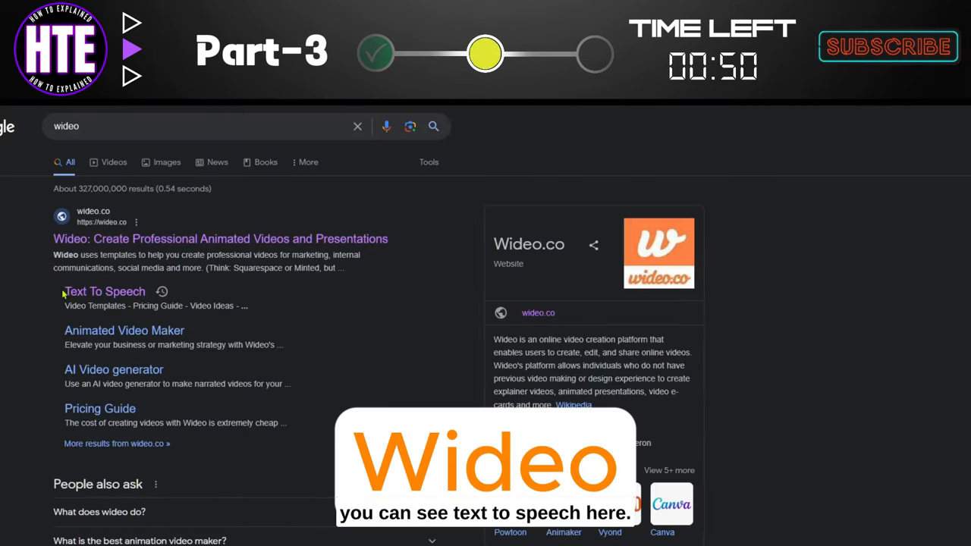
click(222, 238)
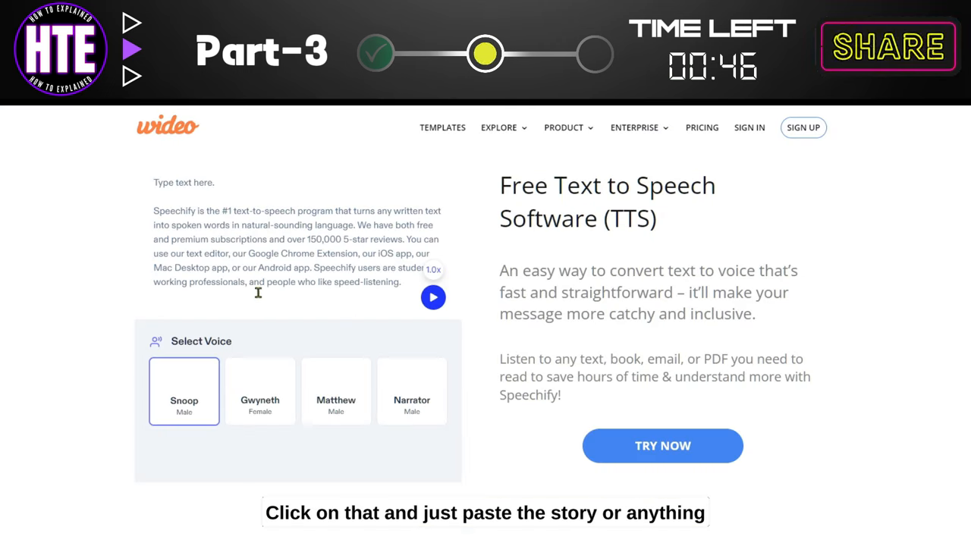
Replace Wideo's sample text with the Nalanda script, hear it in the Matthew voice, then pause
drag(154, 182, 401, 280)
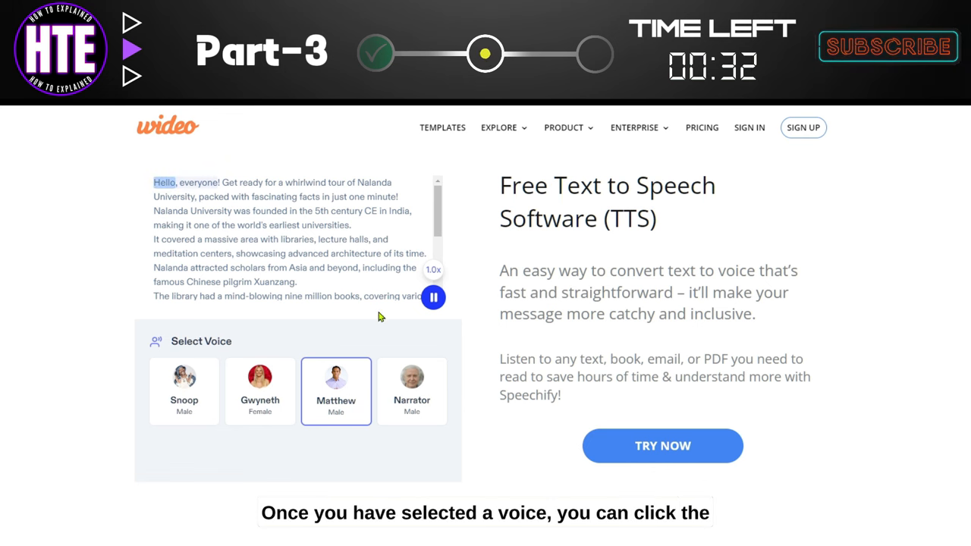
mouse_move(434, 290)
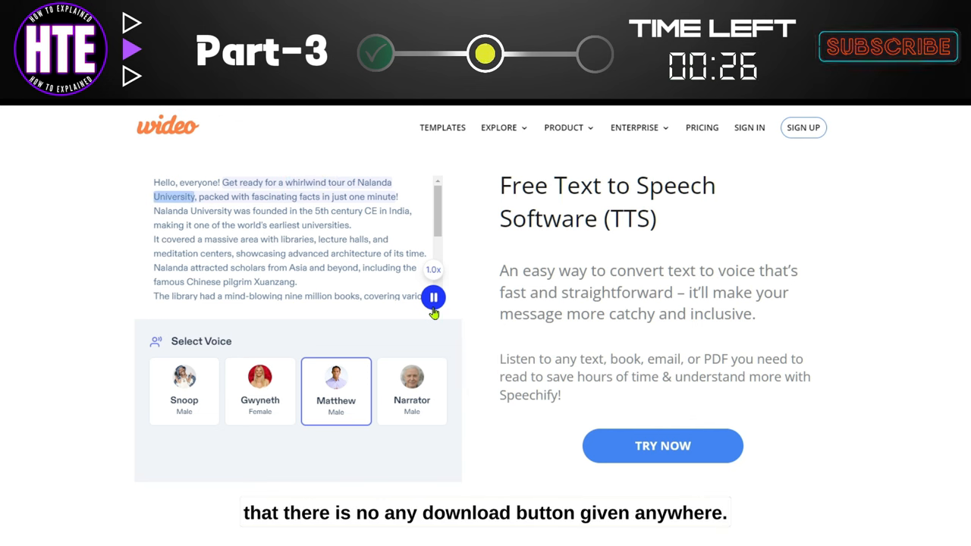
click(433, 298)
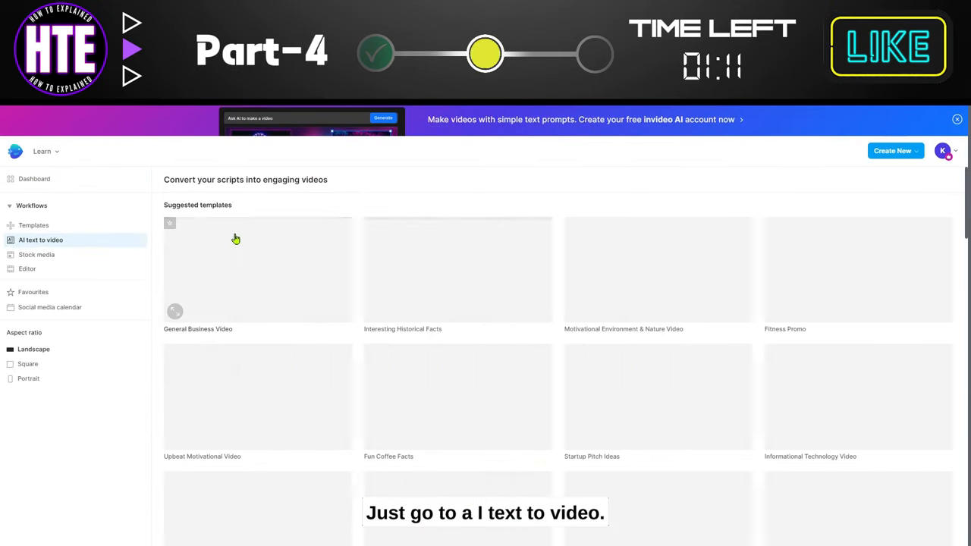
Preview the Interesting Historical Facts template and start a project from it with the Nalanda script
click(458, 270)
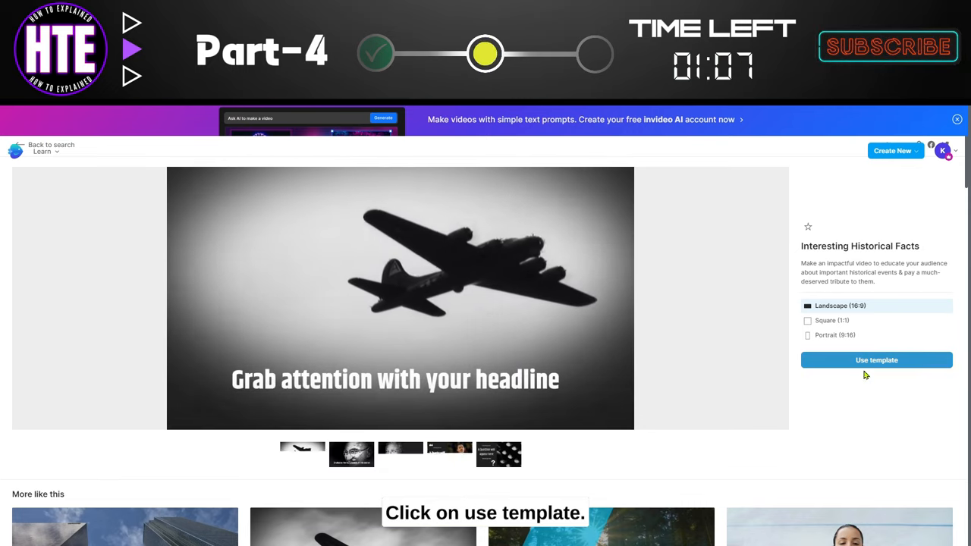
click(877, 361)
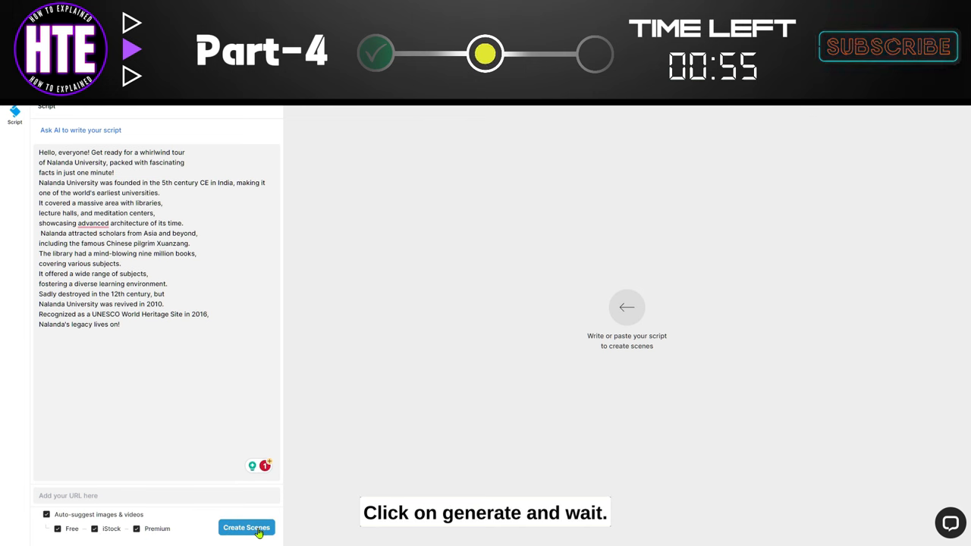
Generate scenes from the script and append an India flag stock clip to the first scene
click(246, 528)
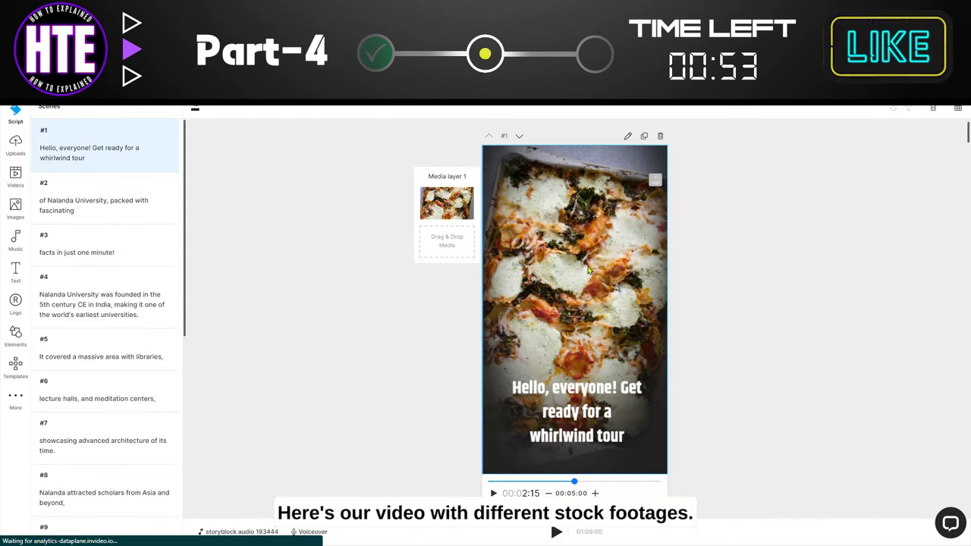
click(16, 174)
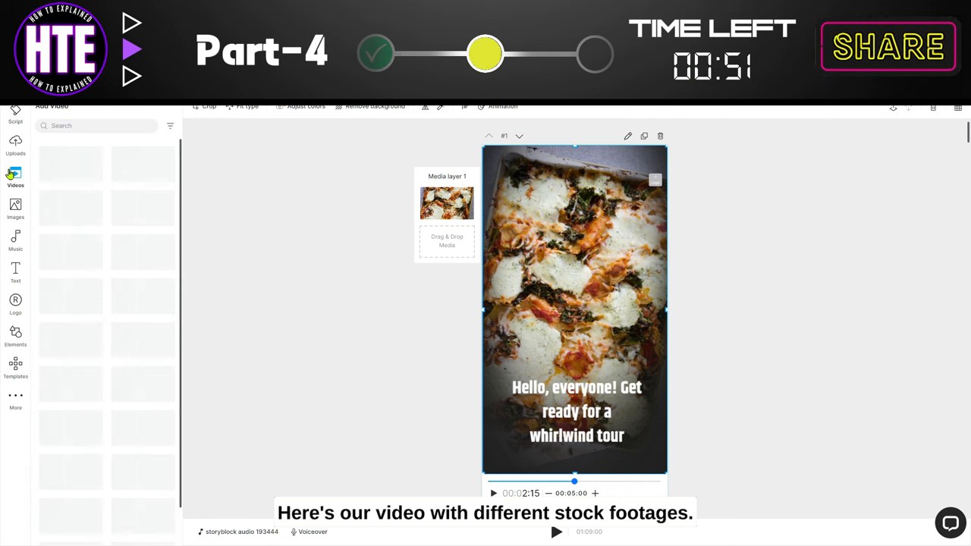
click(94, 125)
text(india)
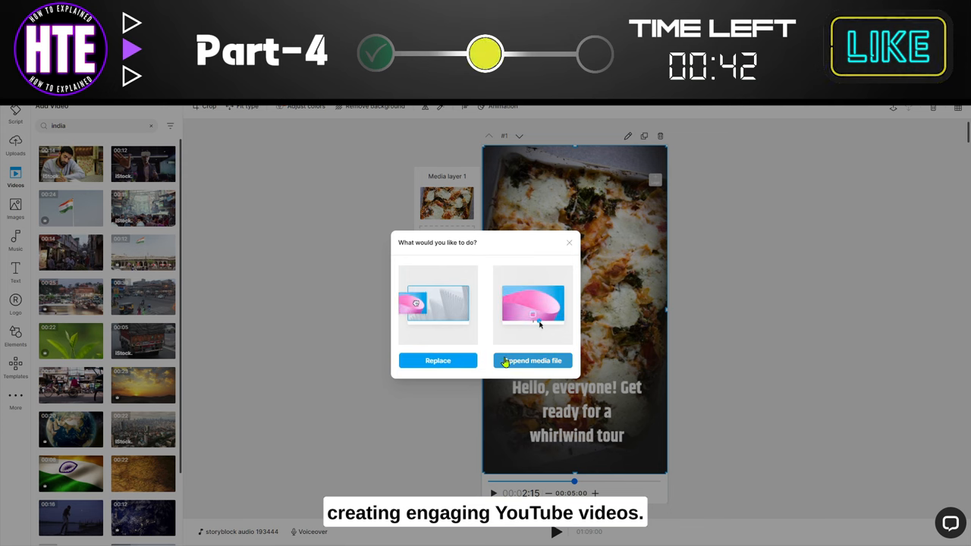
click(531, 361)
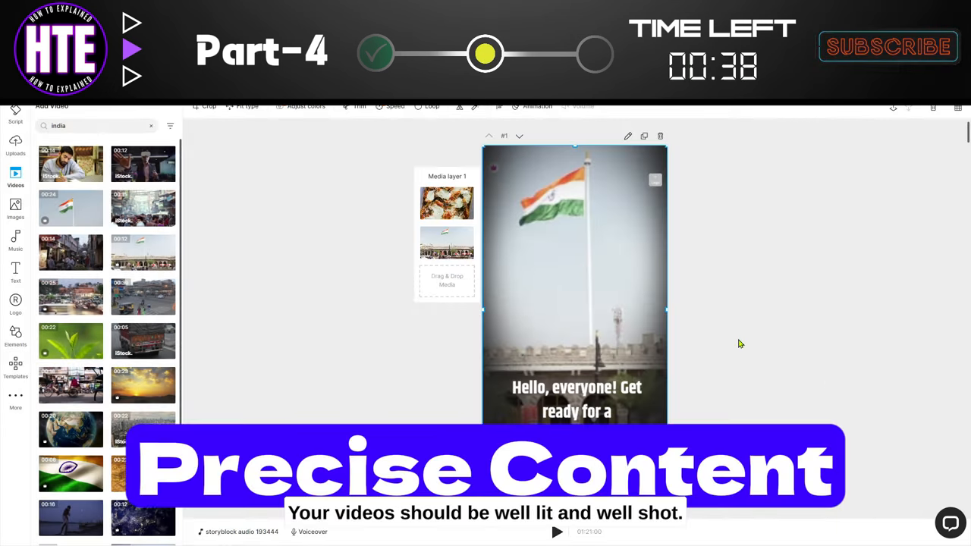
scroll(down, 3)
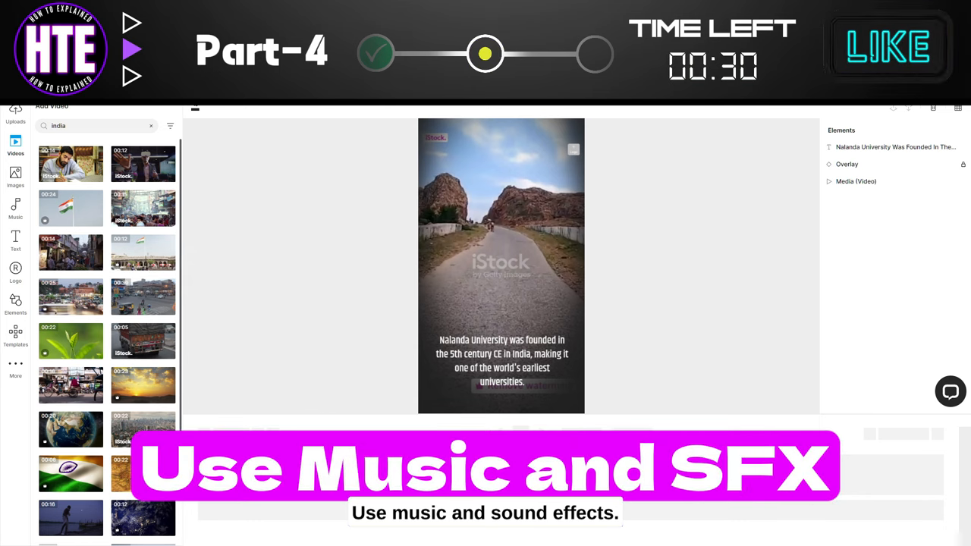
Upload nalanda.WAV from Uploads and place it on the timeline as the voiceover
click(253, 425)
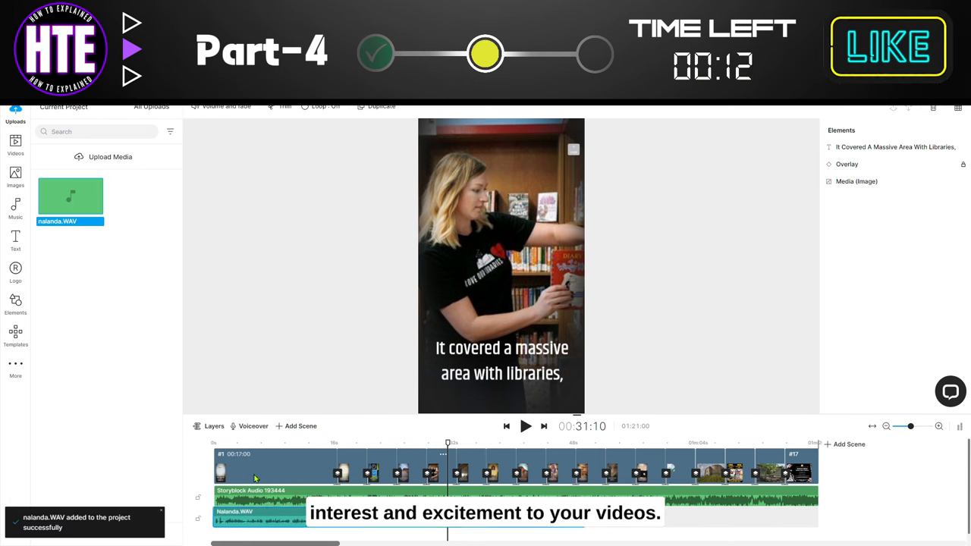
right_click(261, 476)
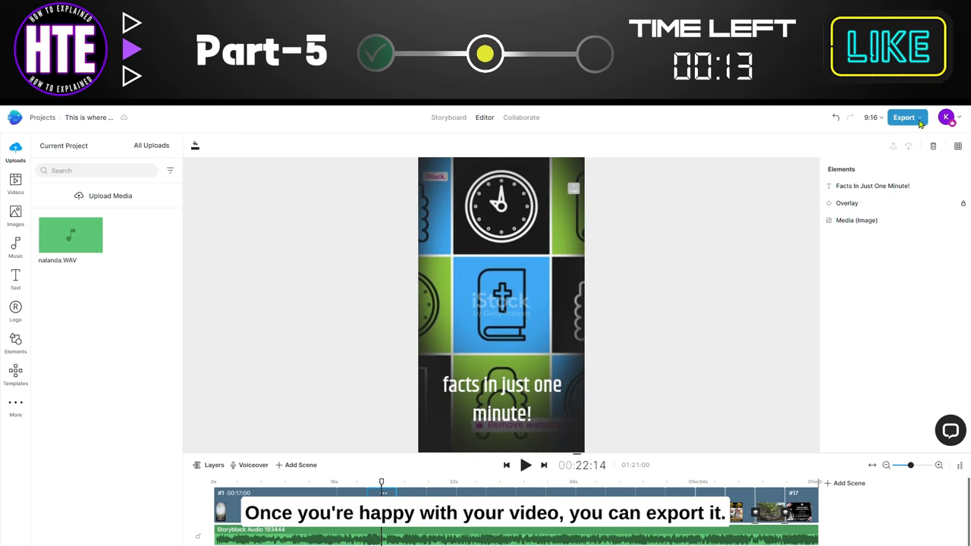
In Select Video Quality compare 720p and 1080p, leaving 1080p Full HD selected for export
click(910, 118)
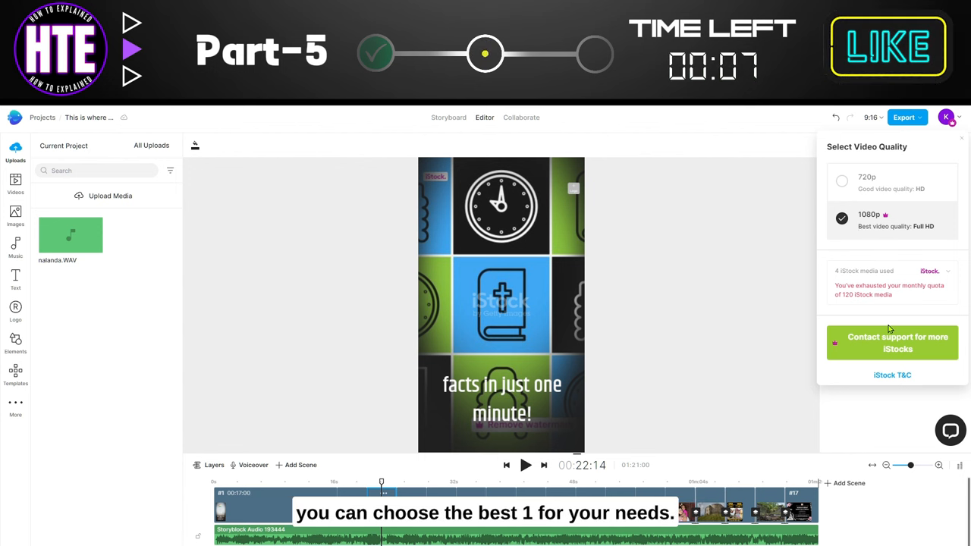
click(840, 181)
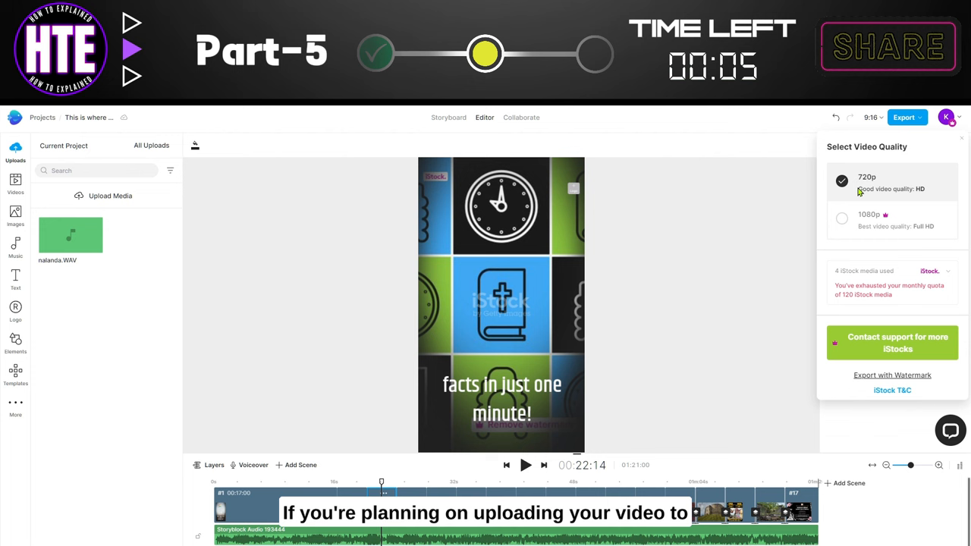
click(841, 218)
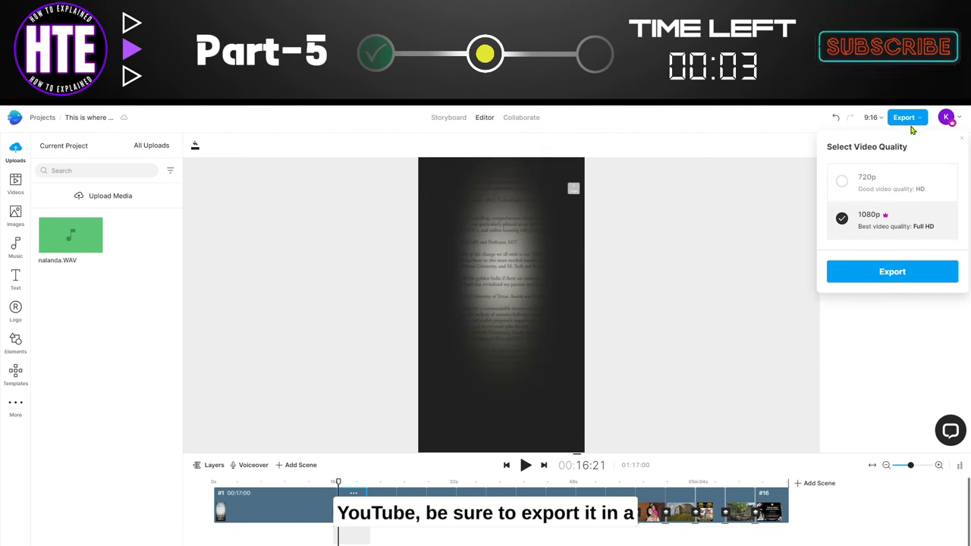